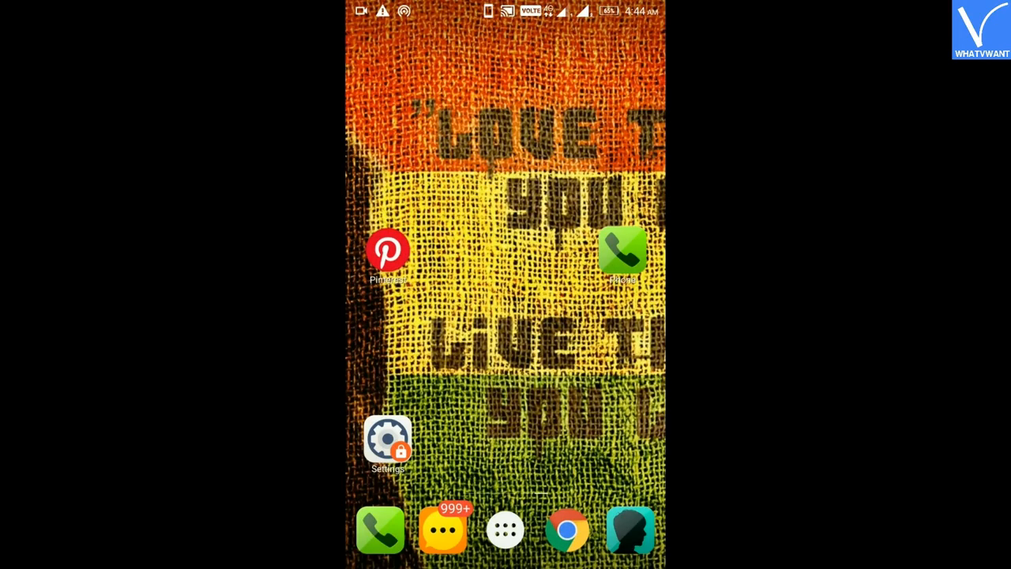
Bring up the Google accounts list under Settings' Personal section, showing one with a sync error.
{"action": "left_click", "coordinate": [386, 439]}
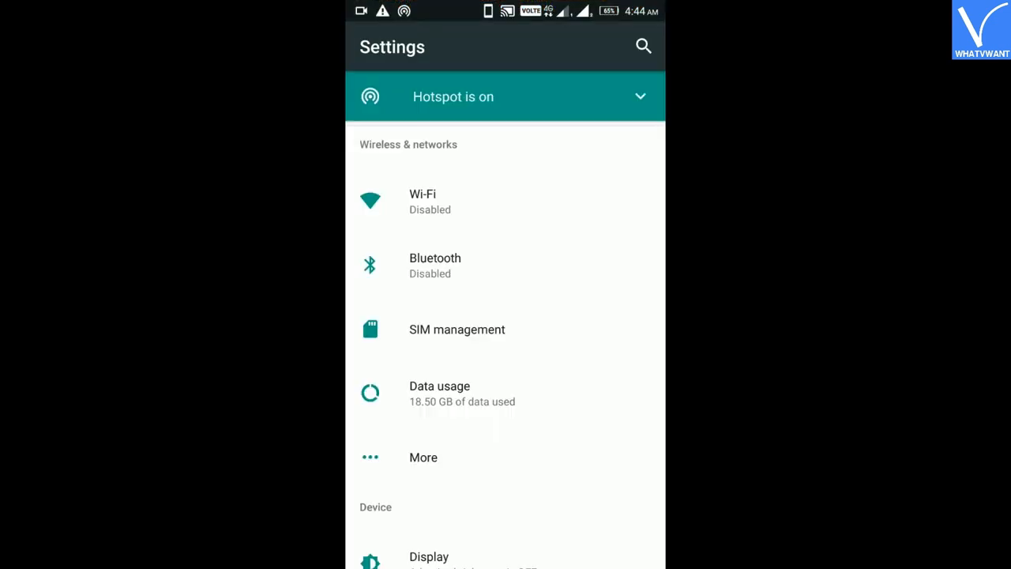
{"action": "scroll", "scroll_direction": "down", "scroll_amount": 3}
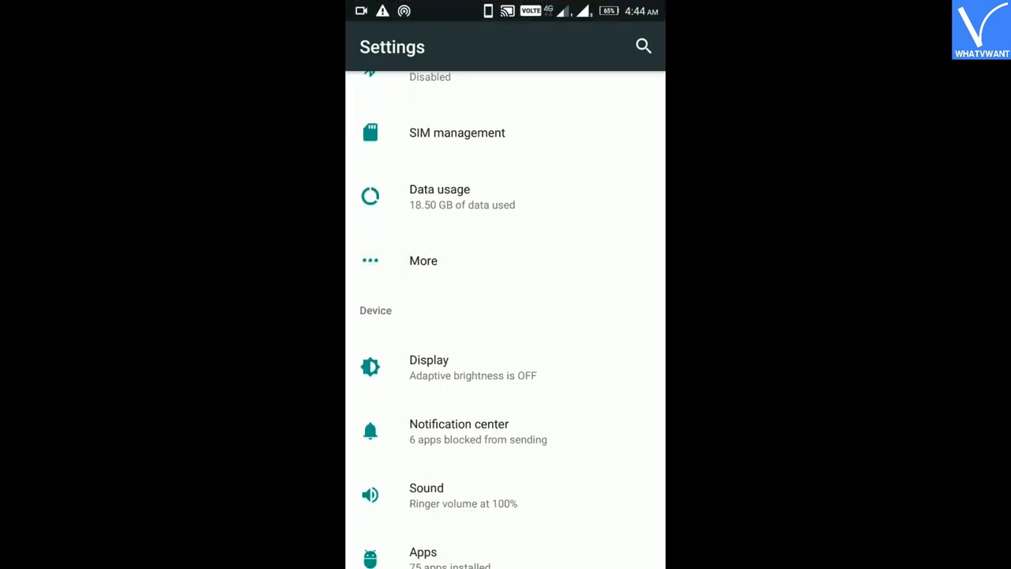
{"action": "scroll", "scroll_direction": "down", "scroll_amount": 3}
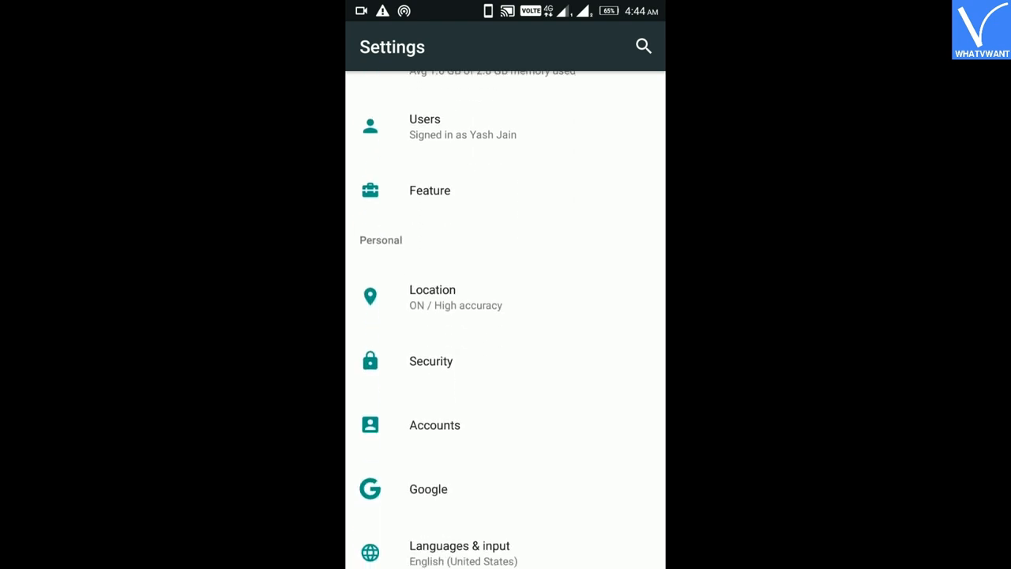
{"action": "left_click", "coordinate": [434, 425]}
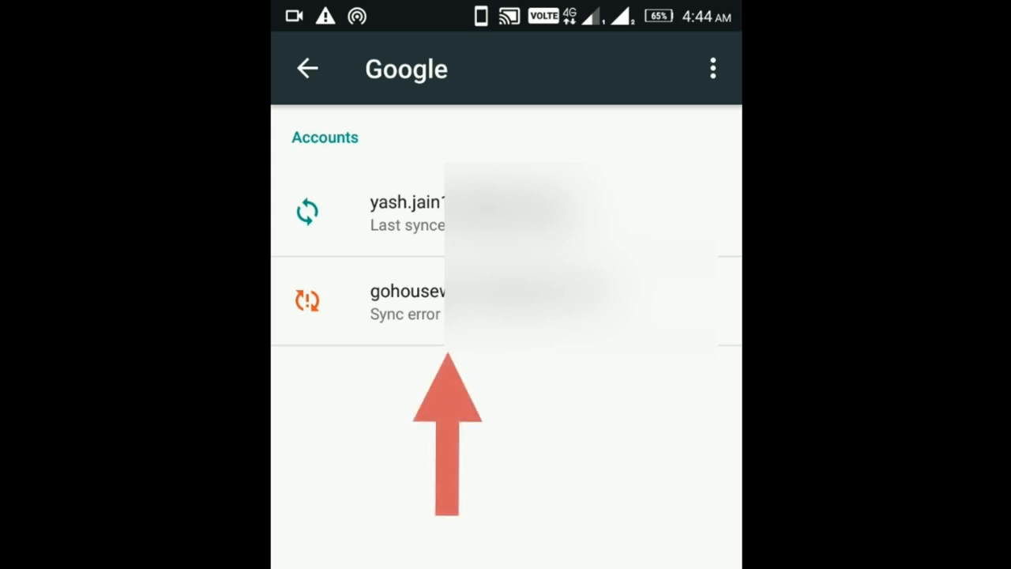
Remove the Google account showing Sync error and return to the main Settings list.
{"action": "left_click", "coordinate": [404, 303]}
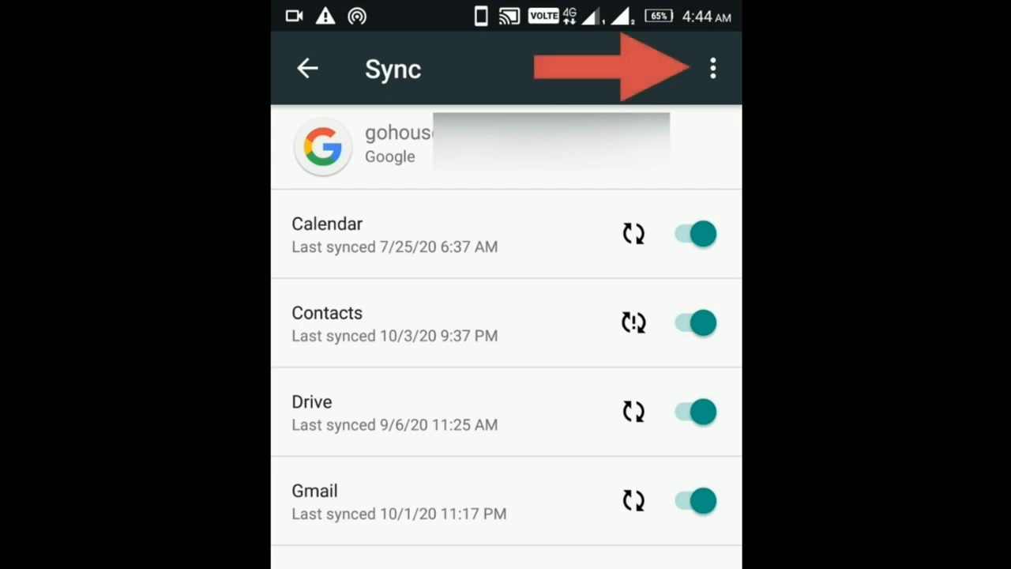
{"action": "left_click", "coordinate": [711, 68]}
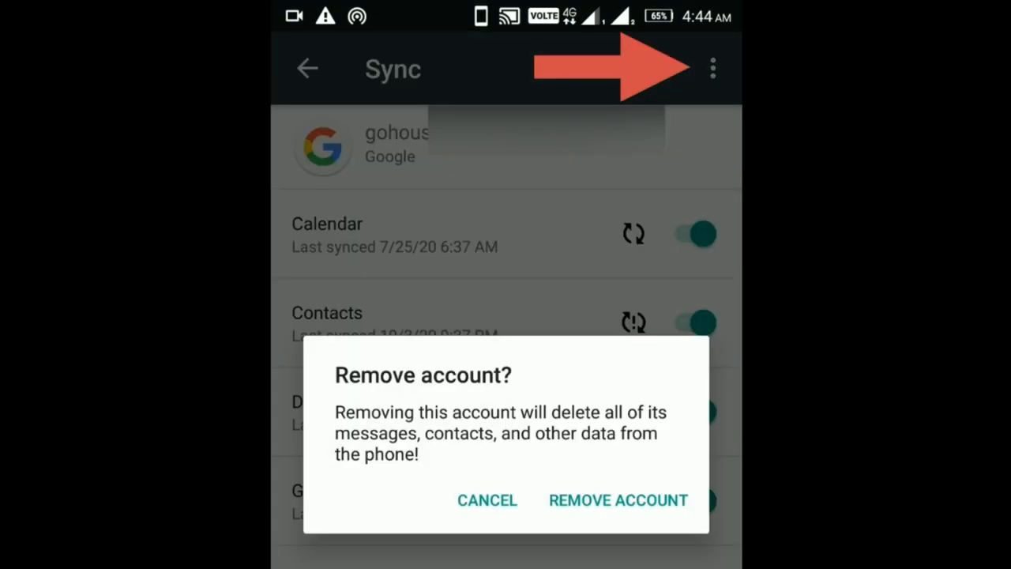
{"action": "left_click", "coordinate": [486, 499]}
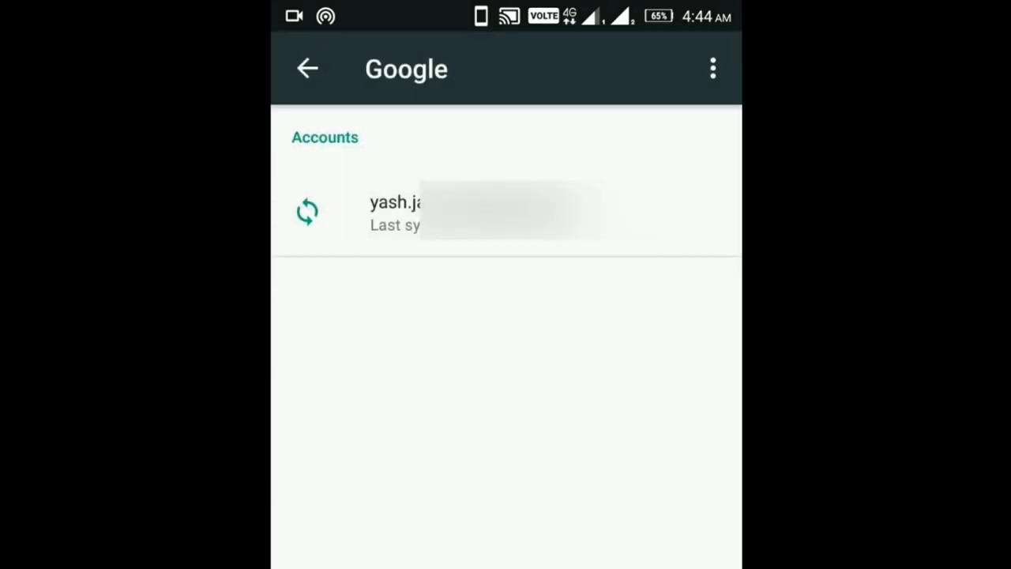
{"action": "left_click", "coordinate": [306, 68]}
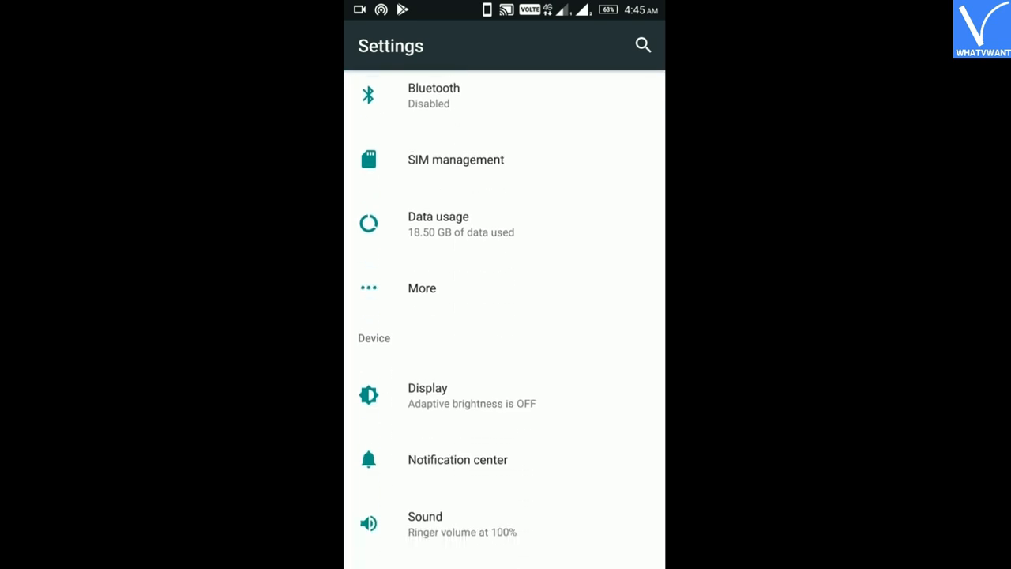
From Accounts, add a new account and choose Google as the account type.
{"action": "scroll", "scroll_direction": "down", "scroll_amount": 3}
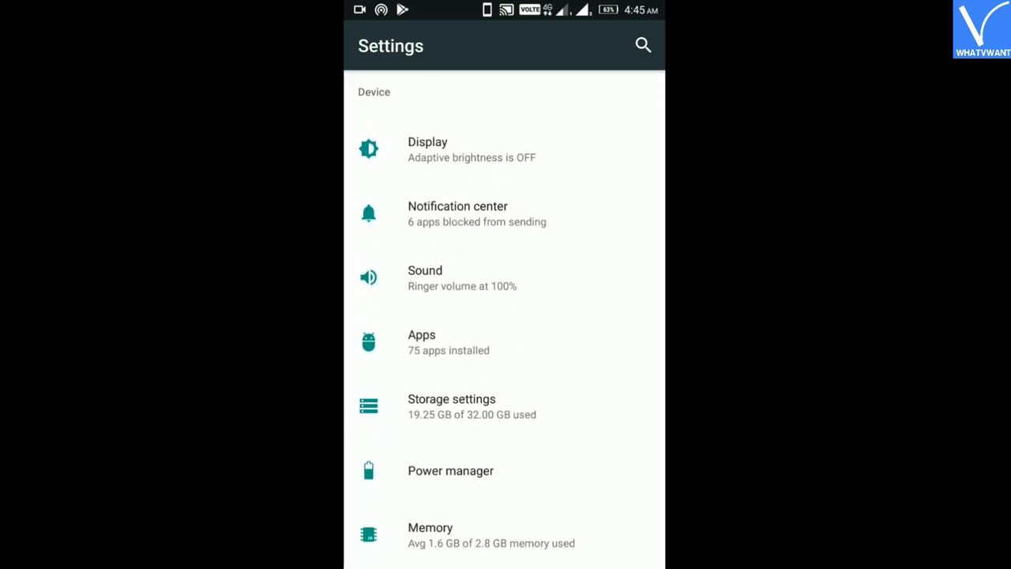
{"action": "scroll", "scroll_direction": "down", "scroll_amount": 3}
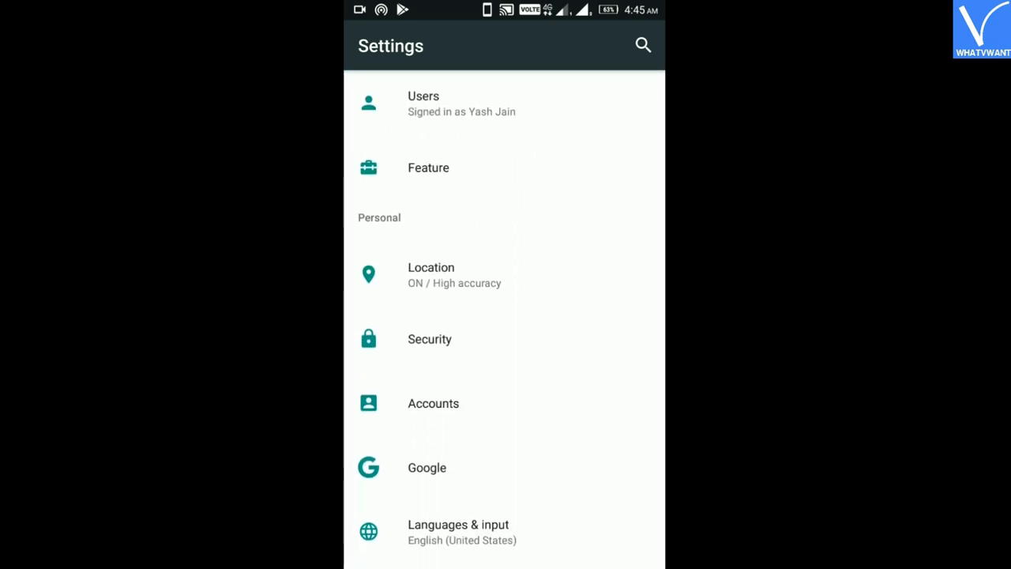
{"action": "scroll", "scroll_direction": "down", "scroll_amount": 3}
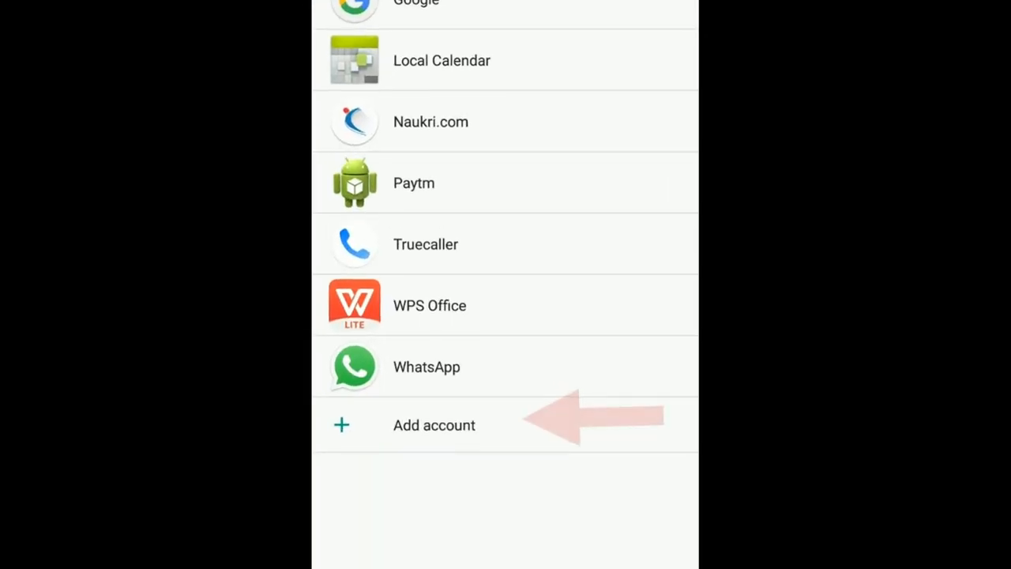
{"action": "scroll", "scroll_direction": "down", "scroll_amount": 3}
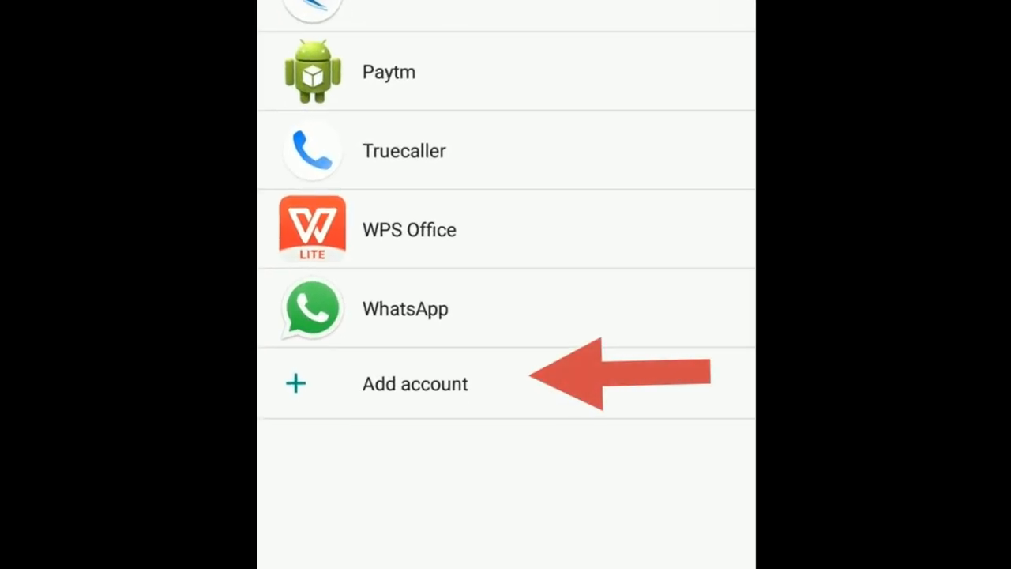
{"action": "left_click", "coordinate": [414, 384]}
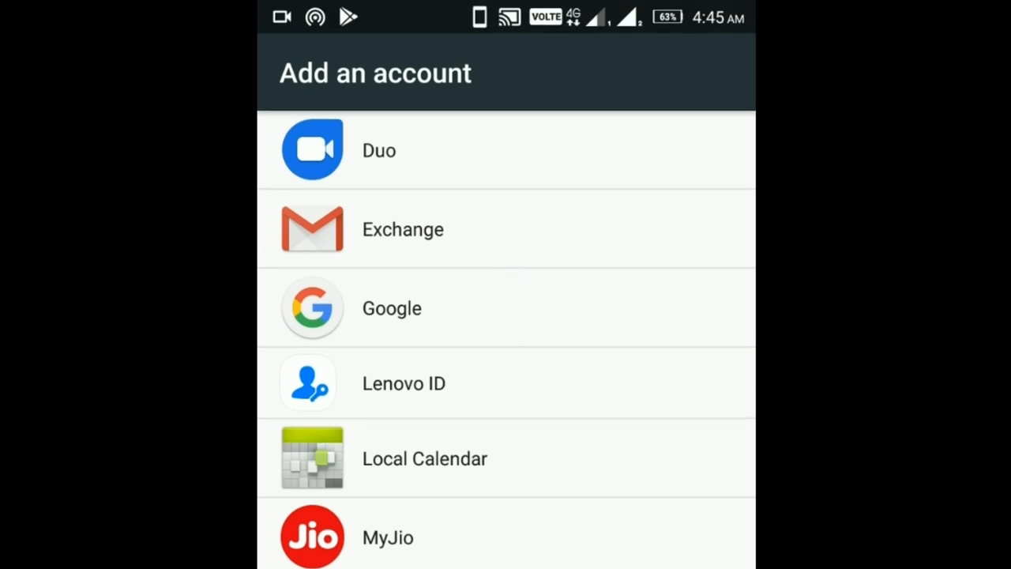
{"action": "left_click", "coordinate": [392, 308]}
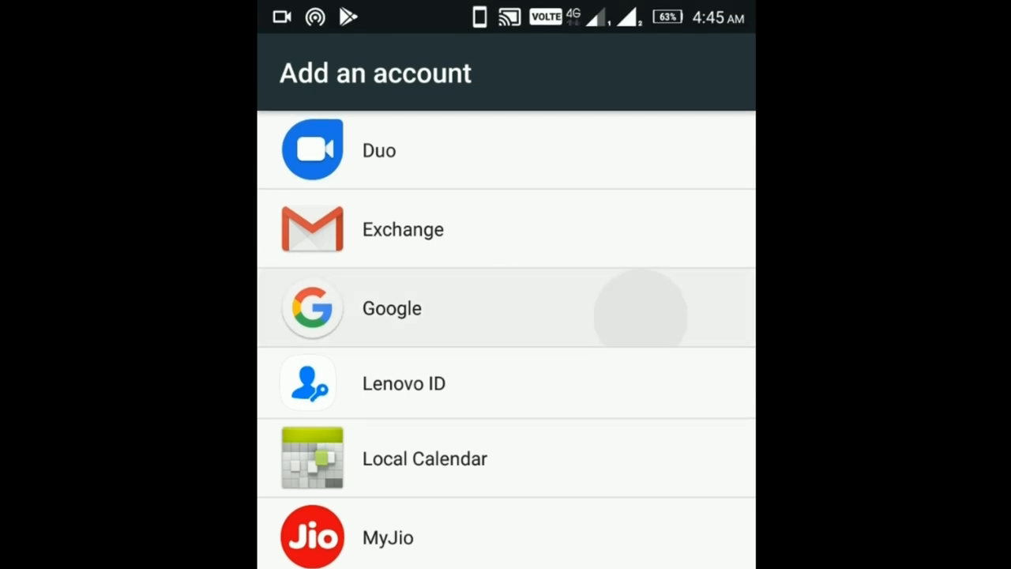
{"action": "left_click", "coordinate": [392, 308]}
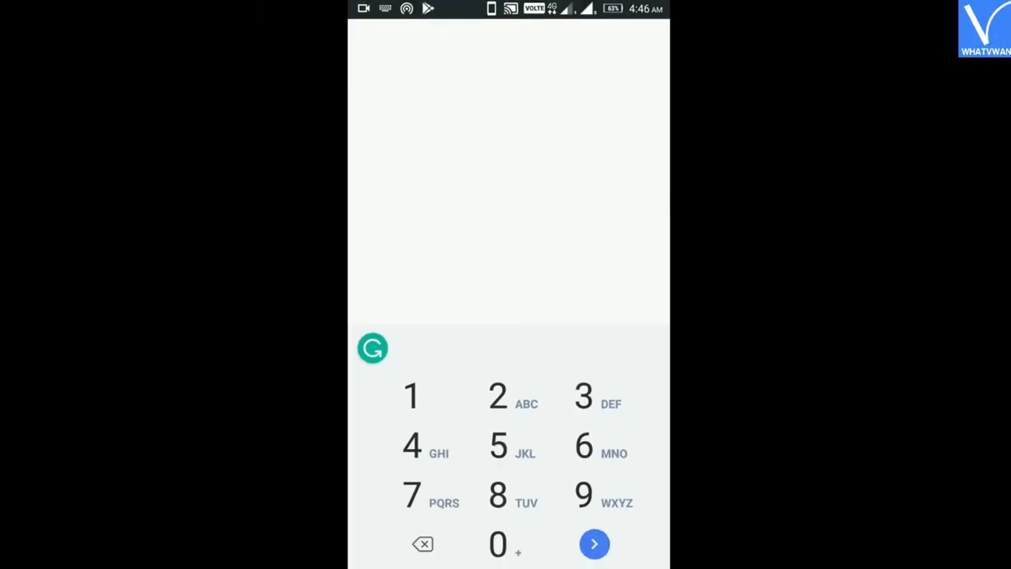
Confirm the device PIN and submit the removed account's email (gohouse...) for sign-in.
{"action": "left_click", "coordinate": [593, 544]}
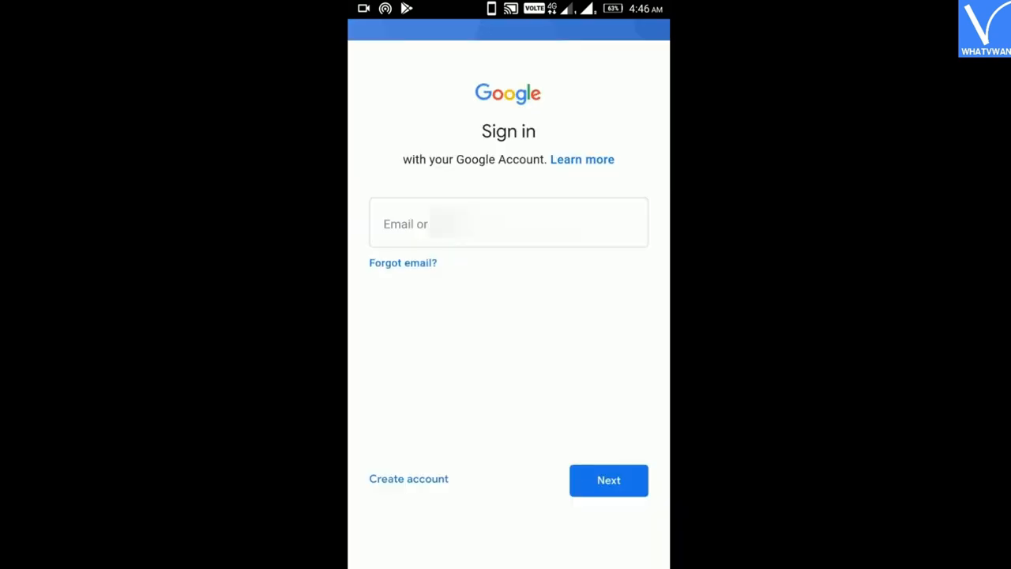
{"action": "left_click", "coordinate": [509, 221]}
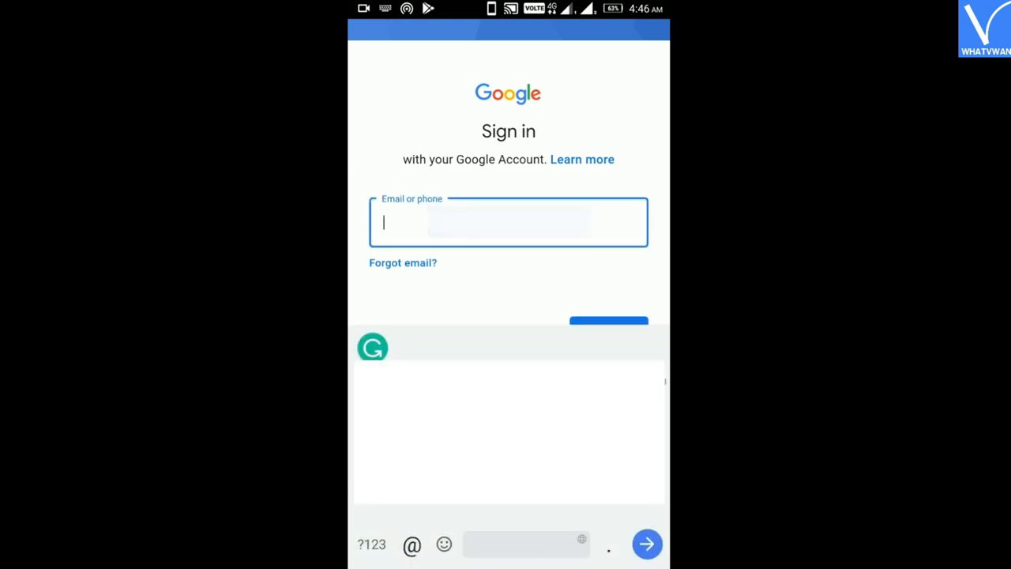
{"action": "type", "text": "gohouse"}
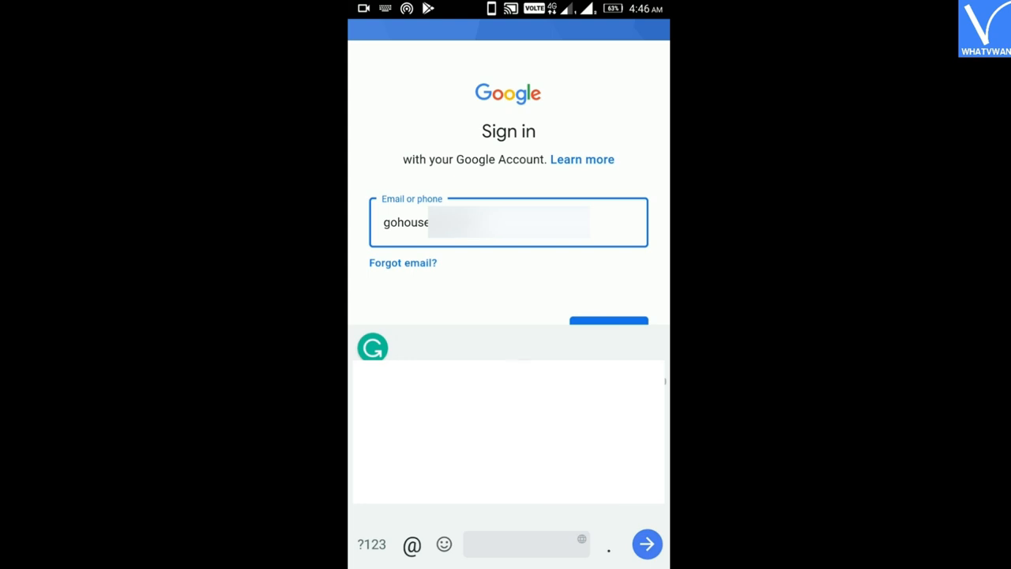
{"action": "left_click", "coordinate": [371, 543]}
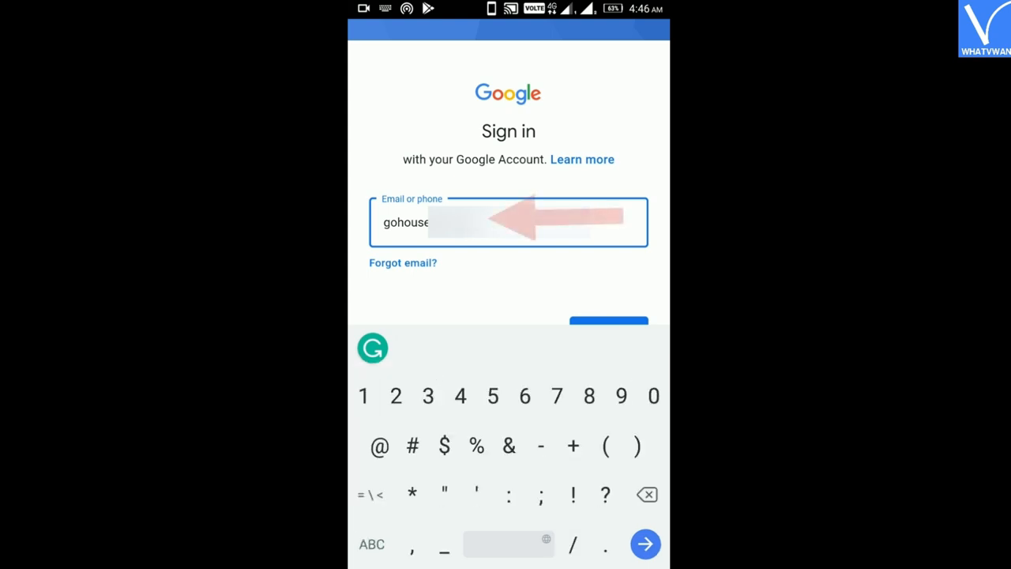
{"action": "left_click", "coordinate": [372, 544]}
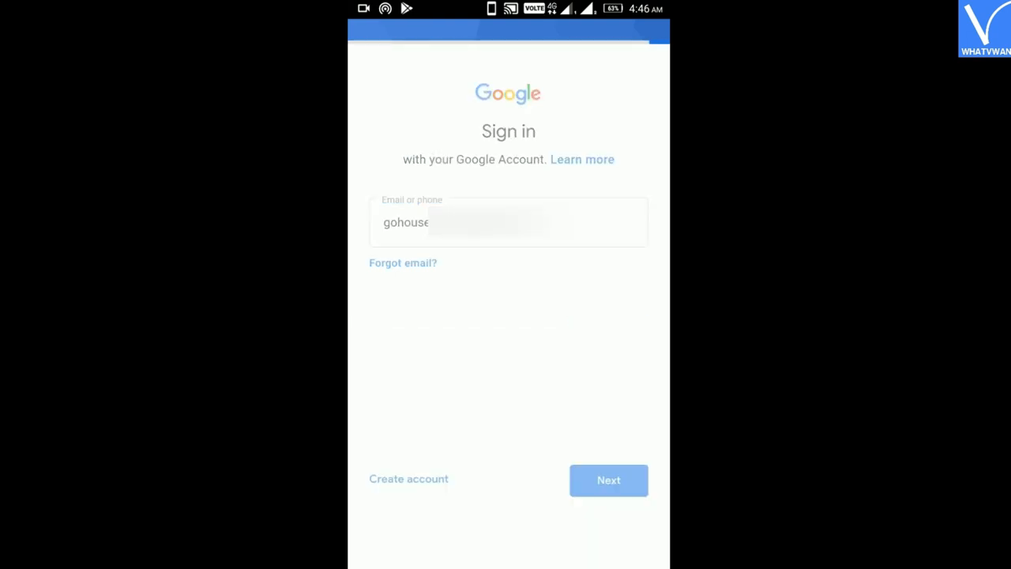
Enter and submit the account password, reaching the Terms of Service screen.
{"action": "left_click", "coordinate": [608, 480]}
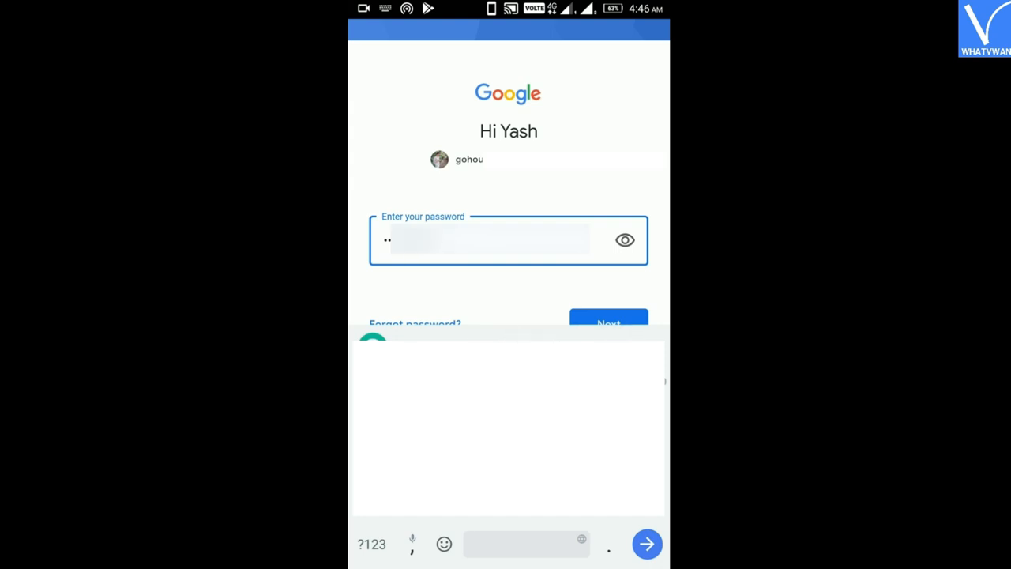
{"action": "left_click", "coordinate": [490, 240]}
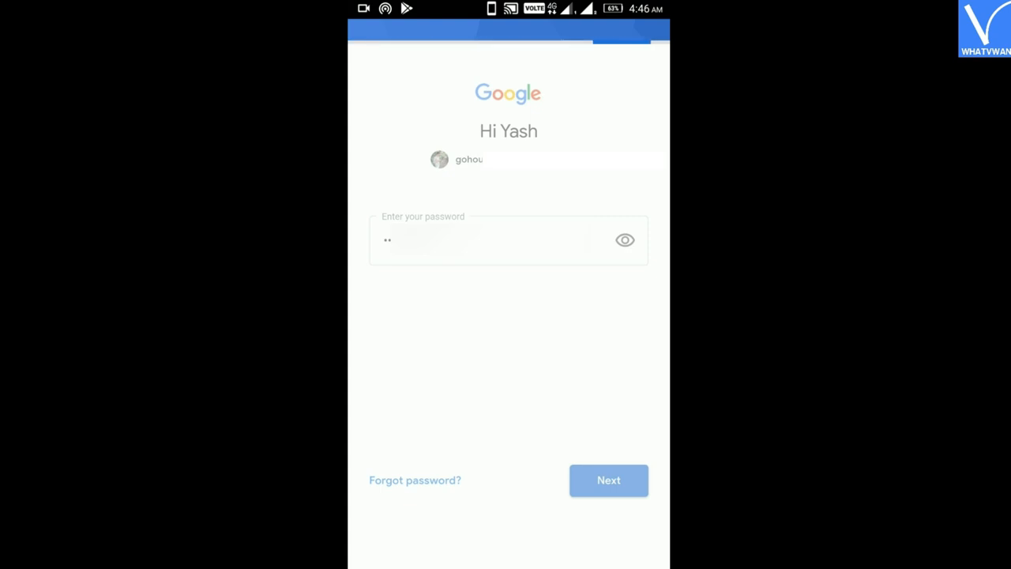
{"action": "left_click", "coordinate": [608, 480]}
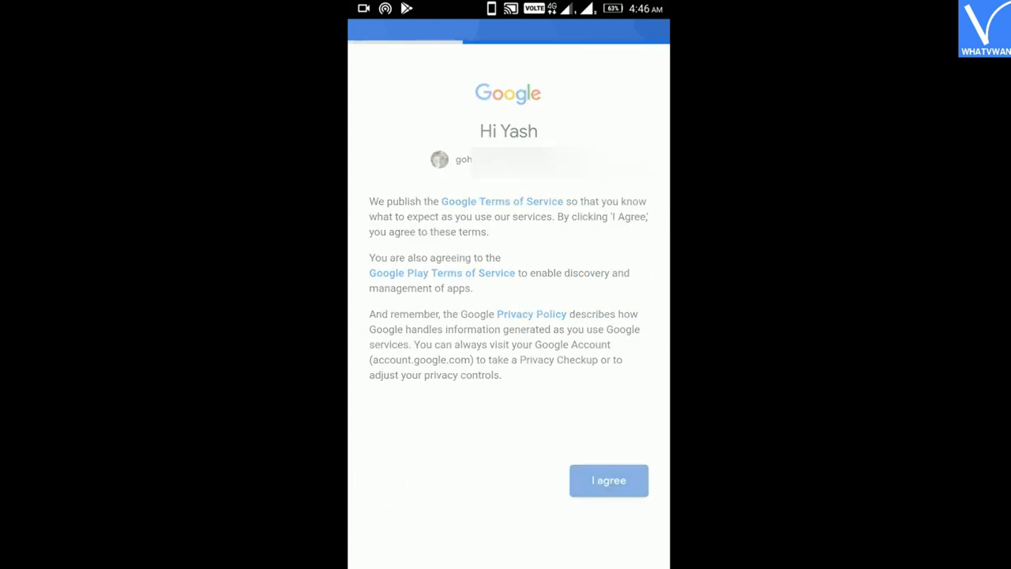
Agree to Google's Terms of Service so the account is re-added to the phone.
{"action": "left_click", "coordinate": [608, 480]}
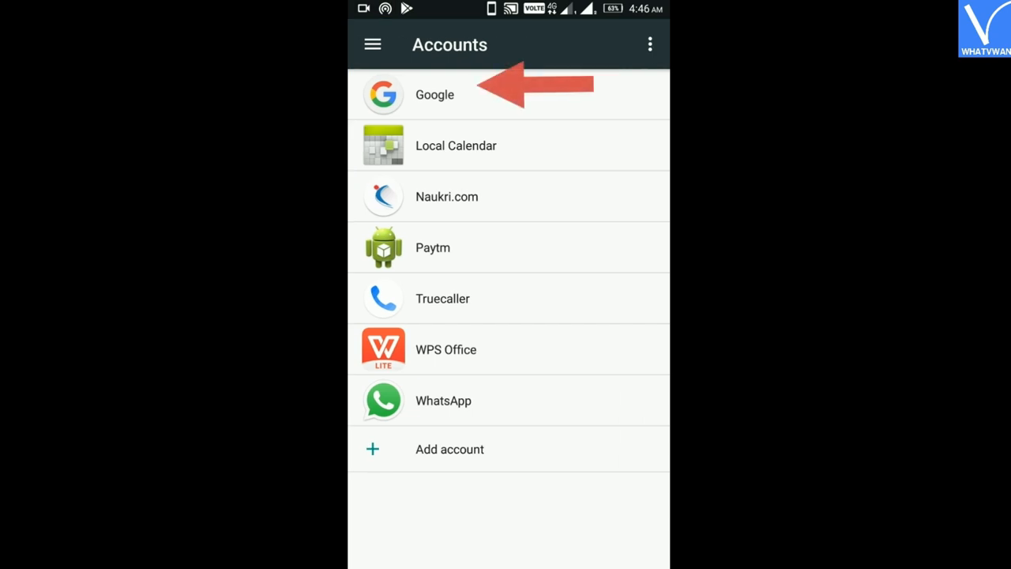
Show the re-added Google account's Sync page and its overflow menu of sync options.
{"action": "left_click", "coordinate": [434, 95]}
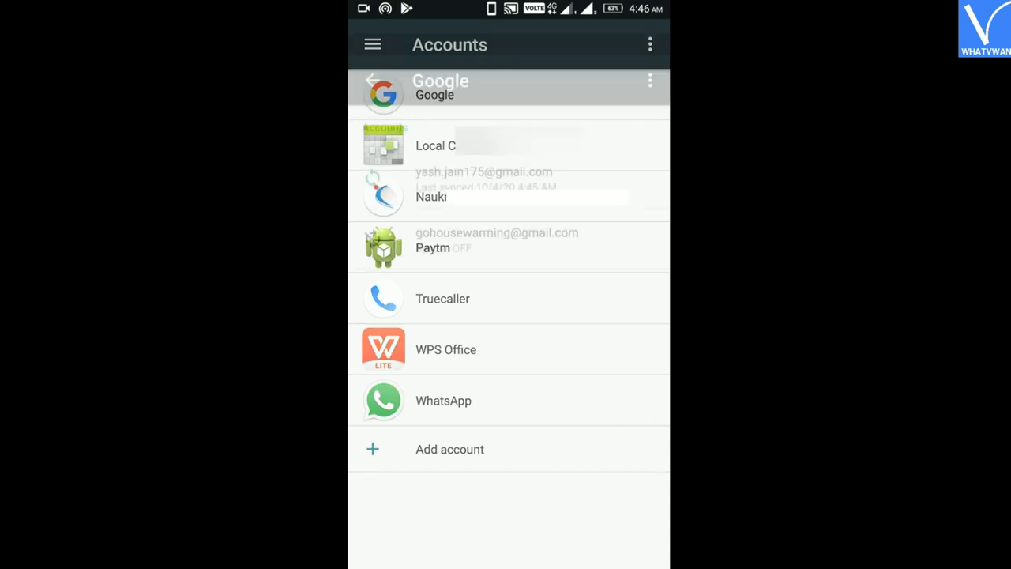
{"action": "left_click", "coordinate": [439, 87]}
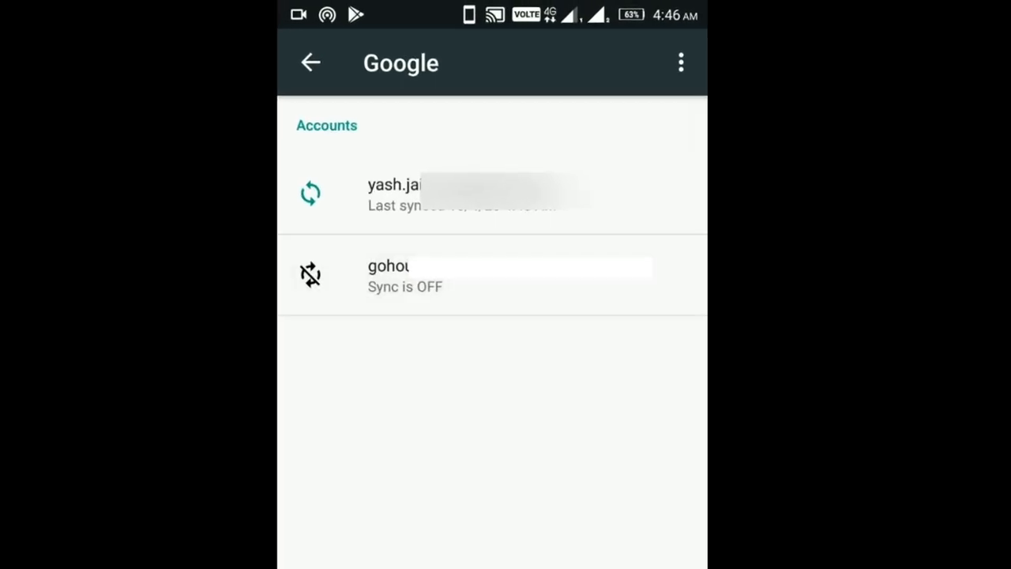
{"action": "left_click", "coordinate": [493, 275]}
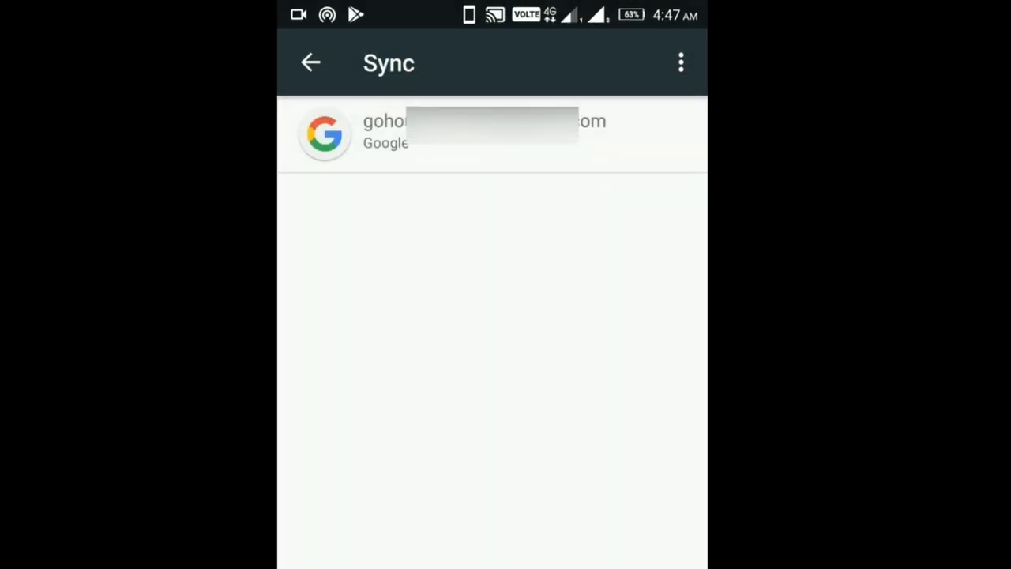
{"action": "left_click", "coordinate": [681, 63]}
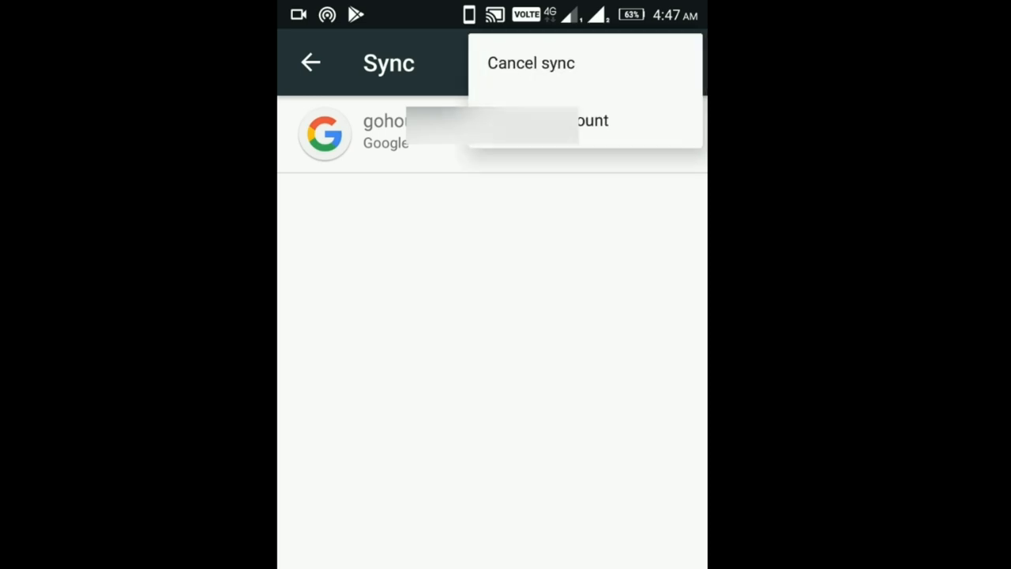